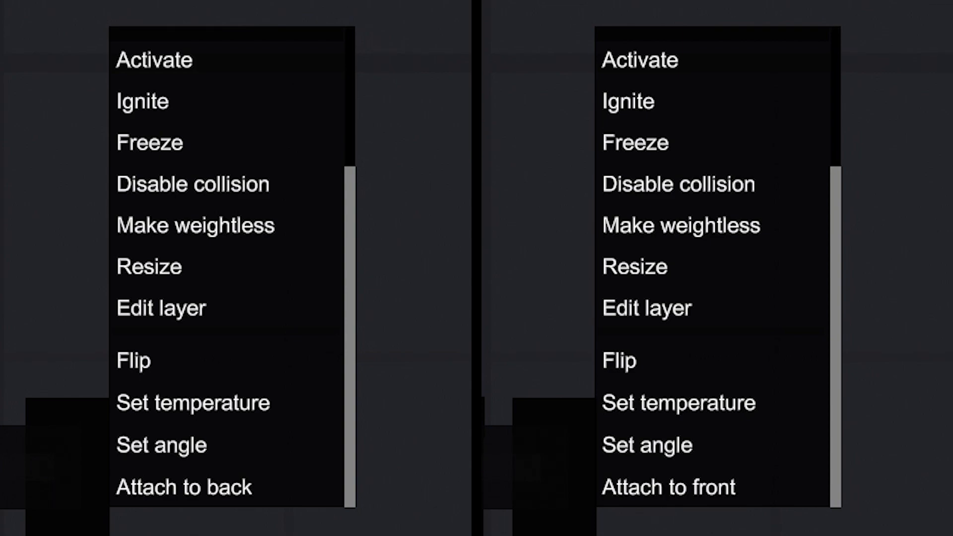
mouse_move(183, 487)
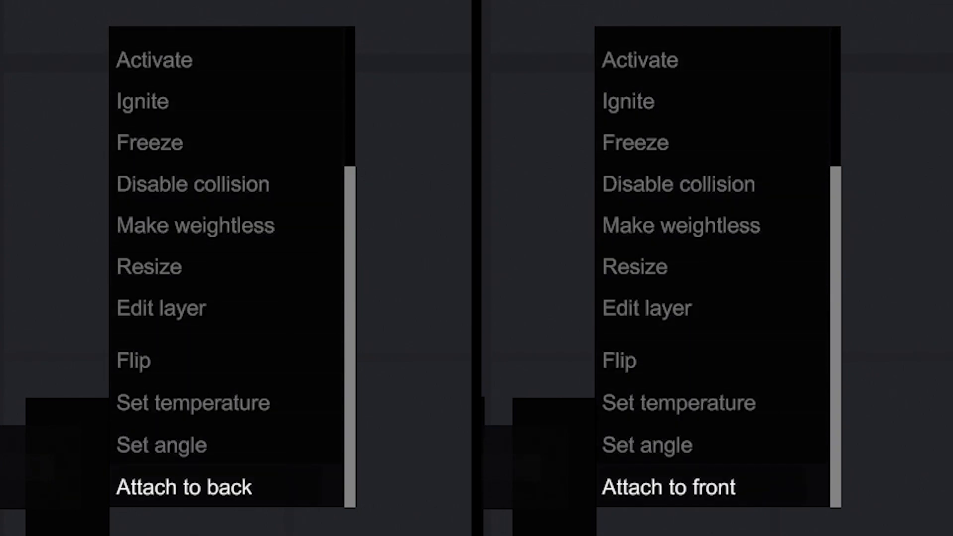